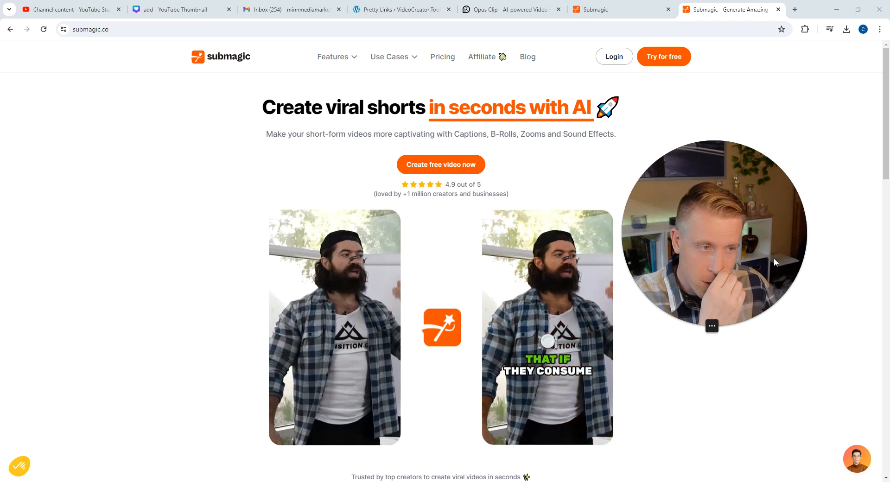
Step: Go to Submagic's Pricing page listing the Starter, Growth and Business plans
click(442, 57)
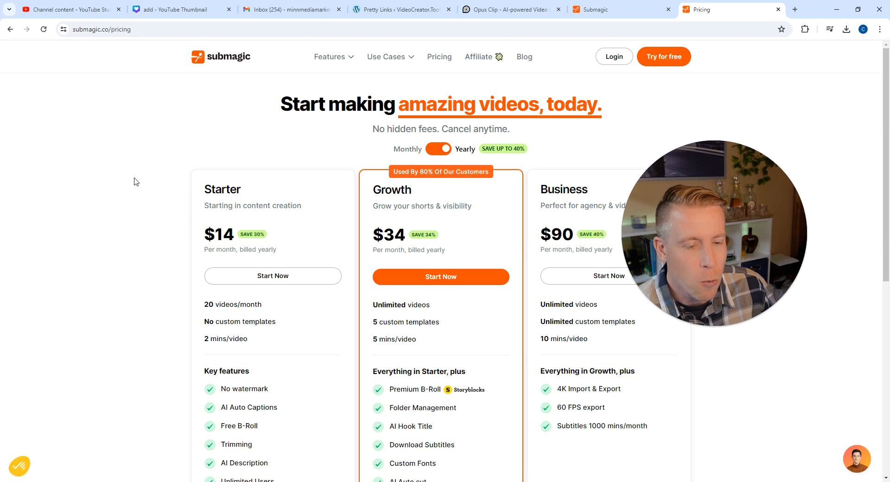
Step: Switch the plan toggle to Monthly: Starter $20, Growth $50, Business $150 per month
scroll(down, 3)
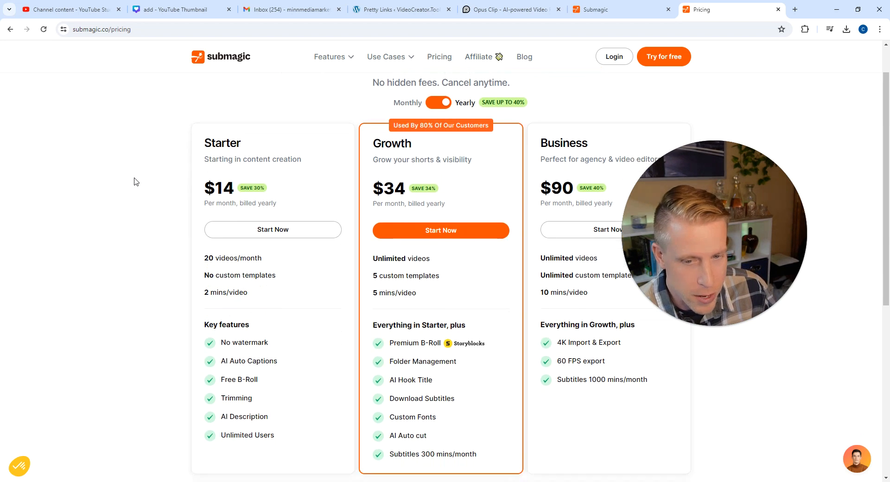
mouse_move(312, 155)
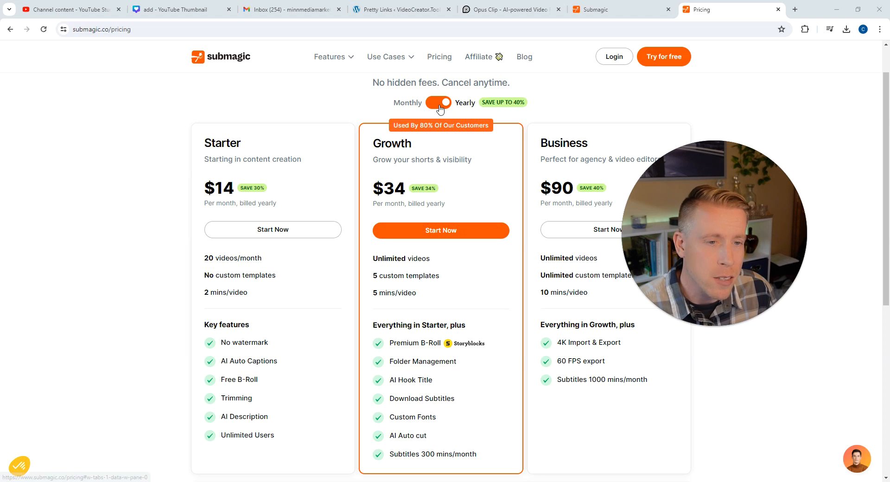
click(438, 102)
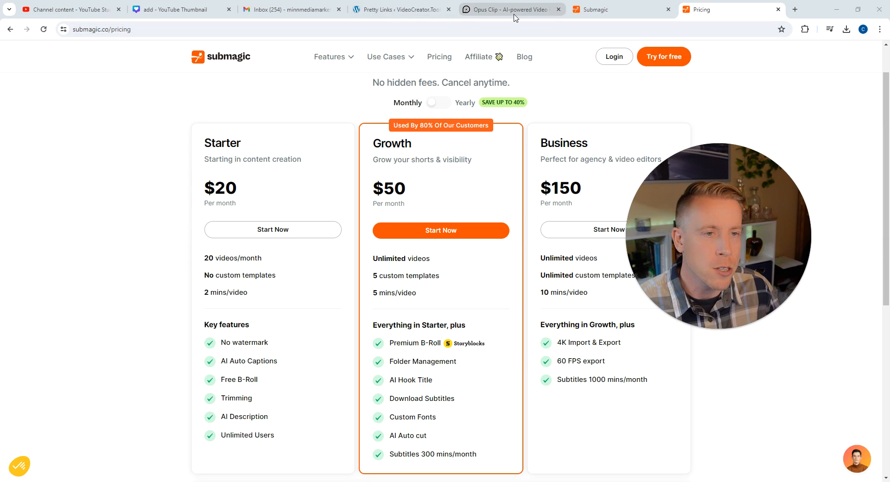
Step: From the OpusClip dashboard, enter the 'Minecraft, But Players Can Upgrade' project with its scored clips
click(509, 9)
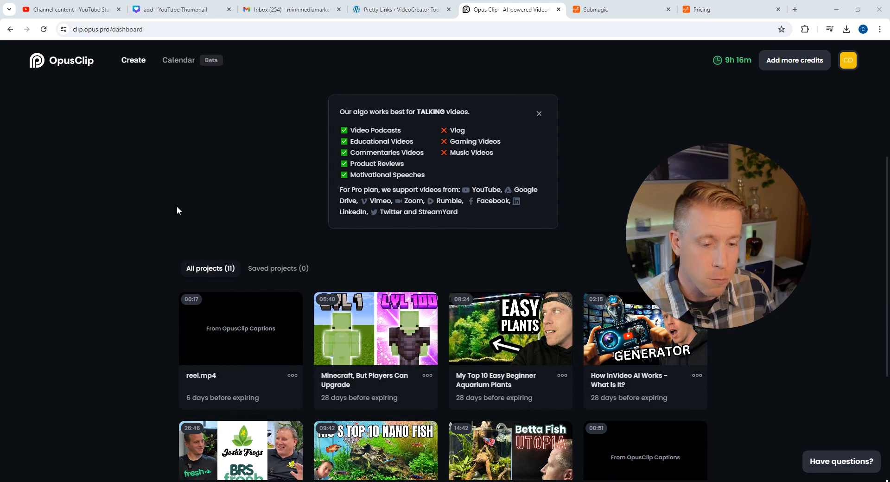
scroll(down, 3)
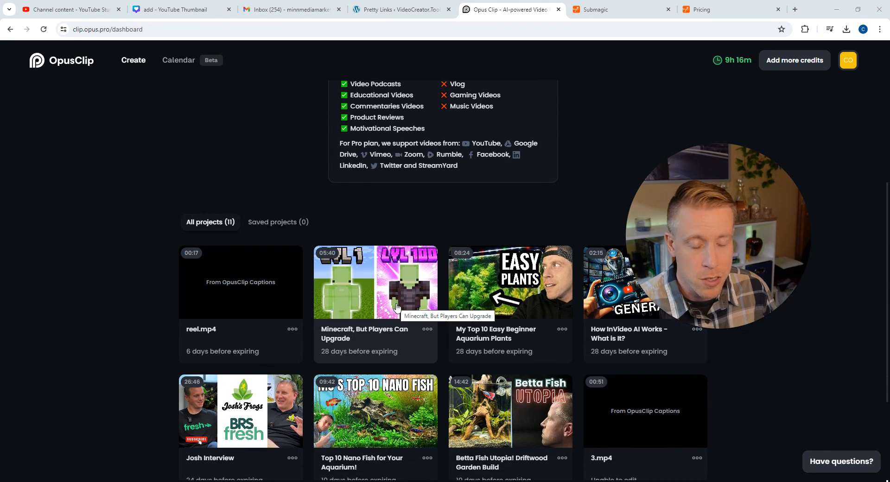
click(376, 282)
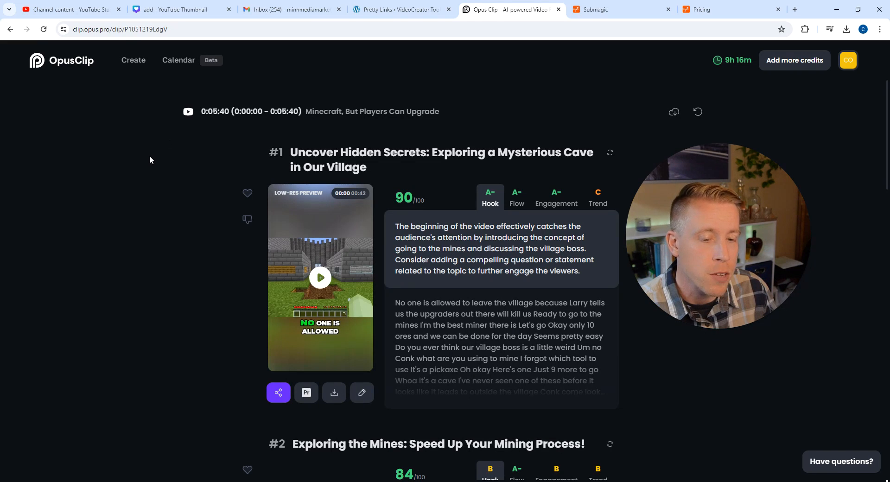
mouse_move(174, 215)
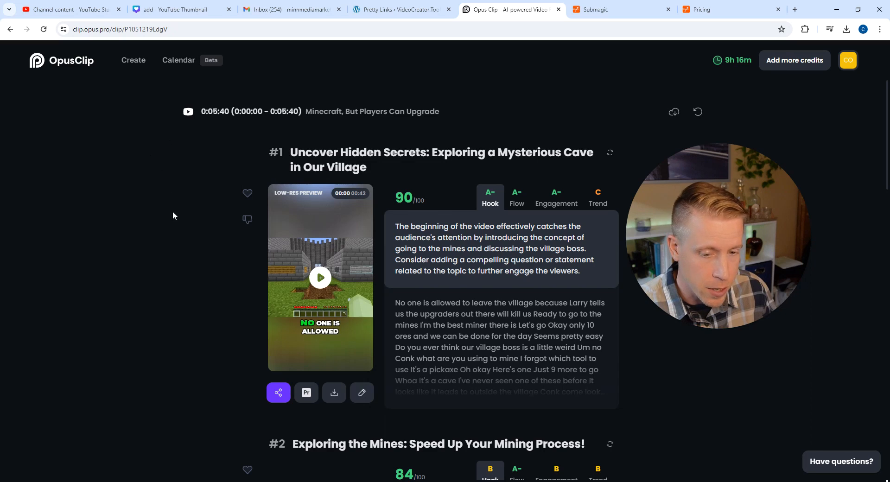
Step: Preview the top 90-scoring clip with captions for a few seconds, pause it, and bring up the account menu
scroll(down, 3)
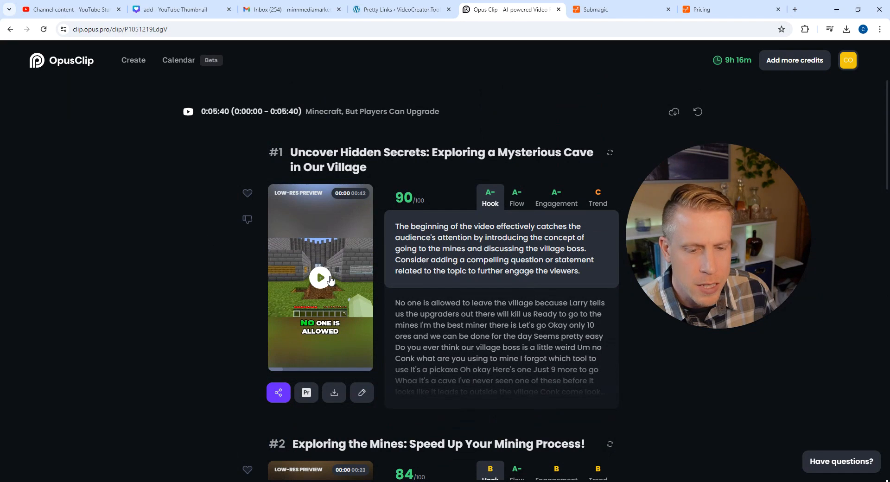
click(320, 278)
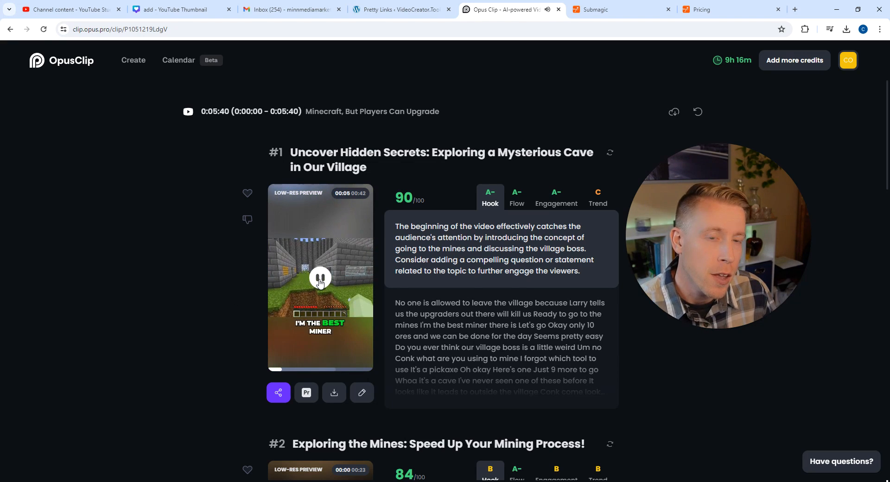
click(320, 278)
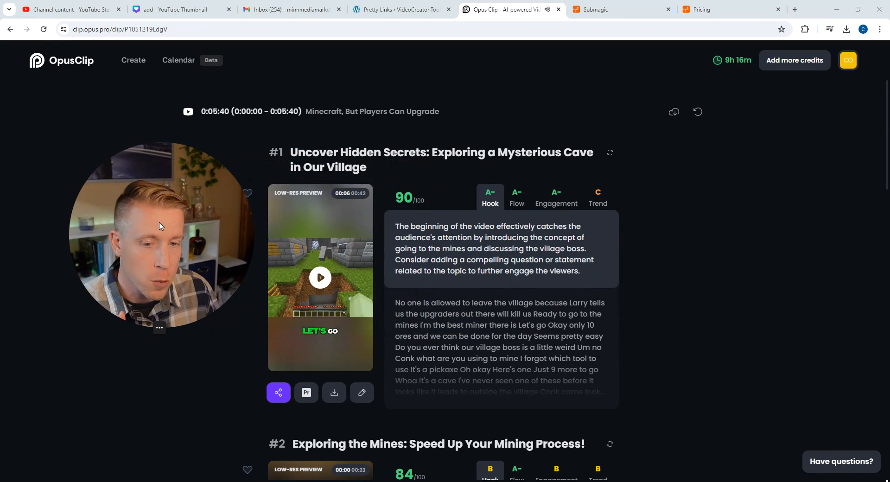
click(849, 61)
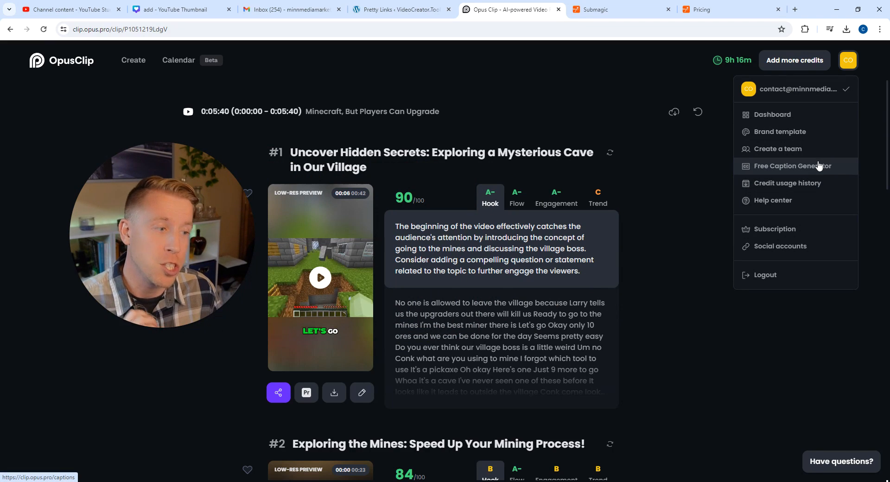
Step: Choose Free Caption Generator from the account menu, then go back to the Submagic projects list
click(791, 166)
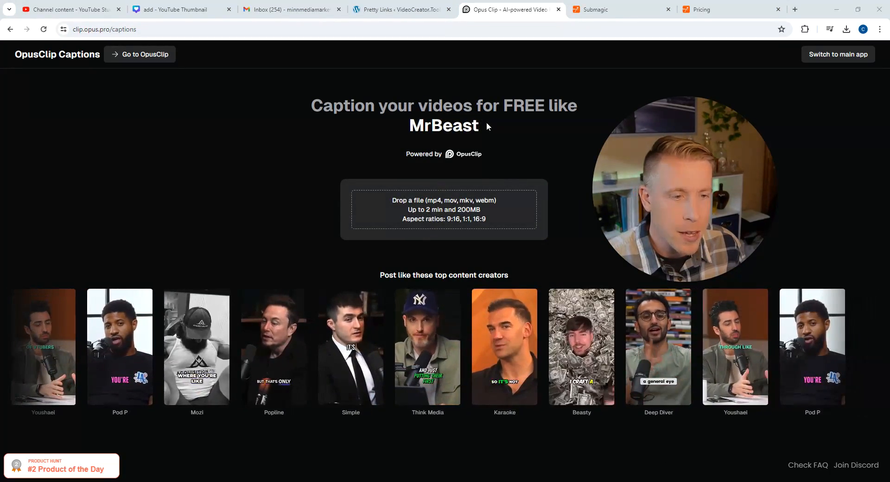
click(617, 10)
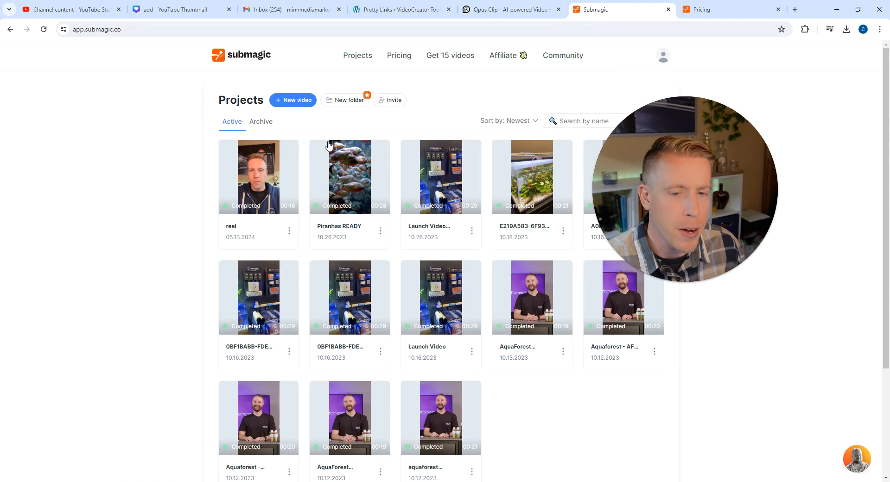
Step: Play the Submagic reel project's captioned preview, then return to OpusClip and switch to its main app
click(258, 176)
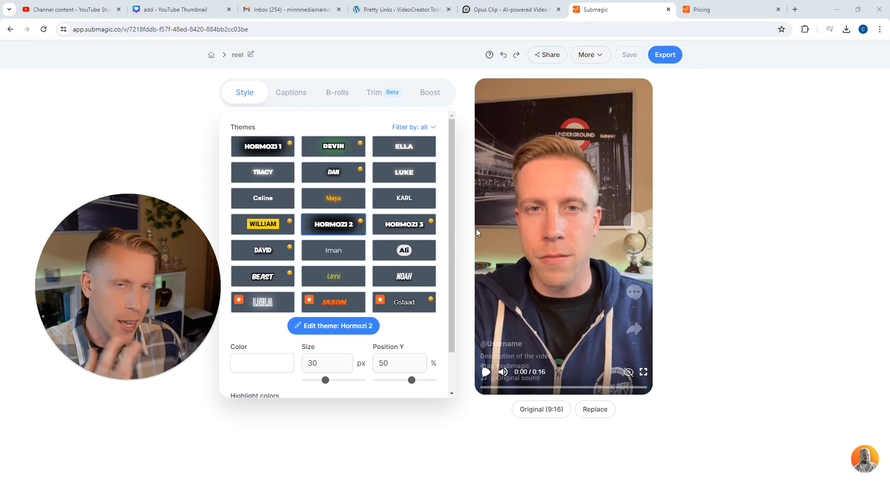
click(485, 372)
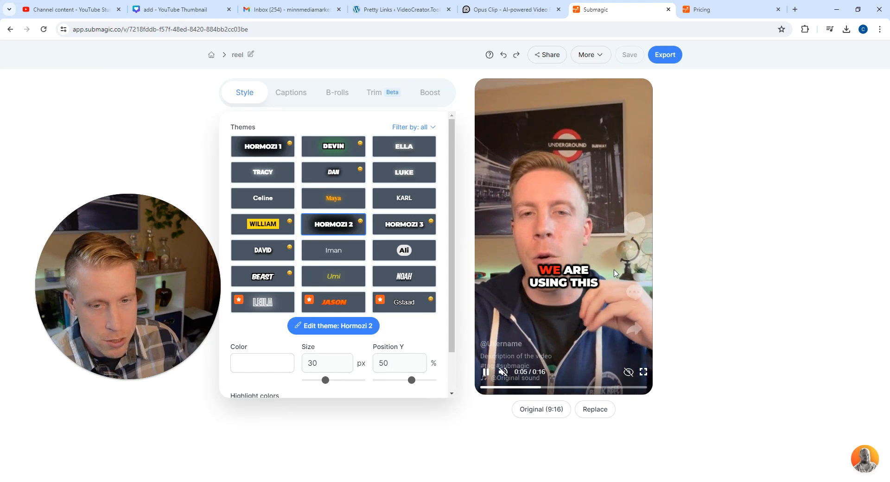
click(509, 9)
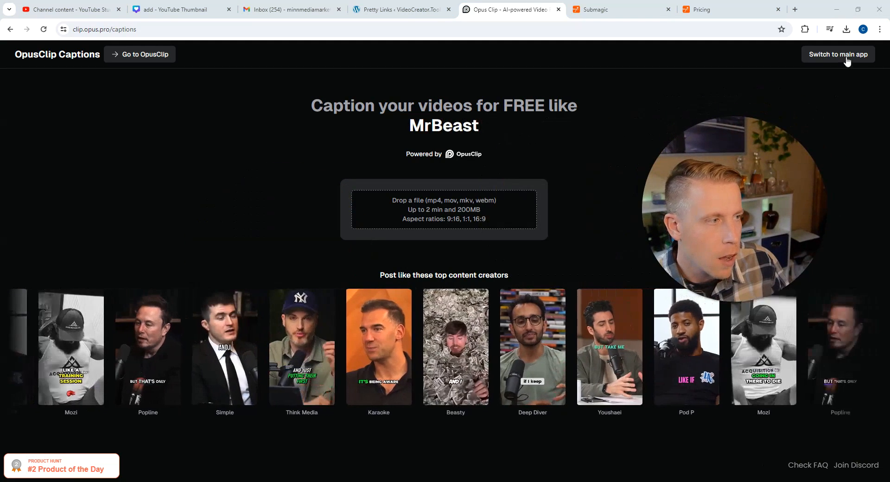
click(839, 54)
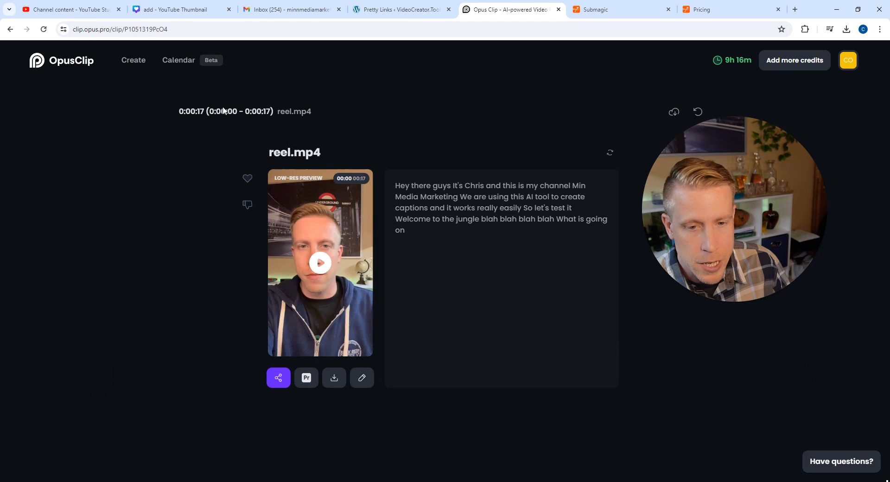
Step: Play OpusClip's reel.mp4 captioned preview, reaching about 13 of 17 seconds
click(320, 263)
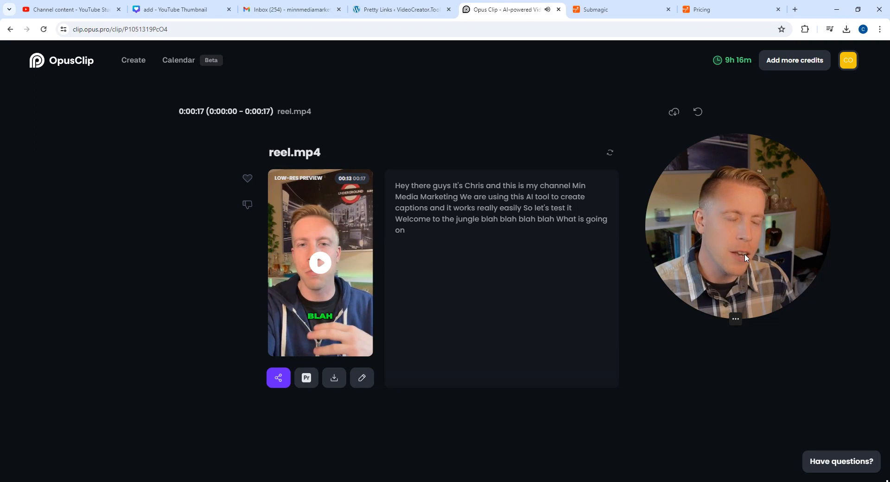
drag(736, 228, 493, 228)
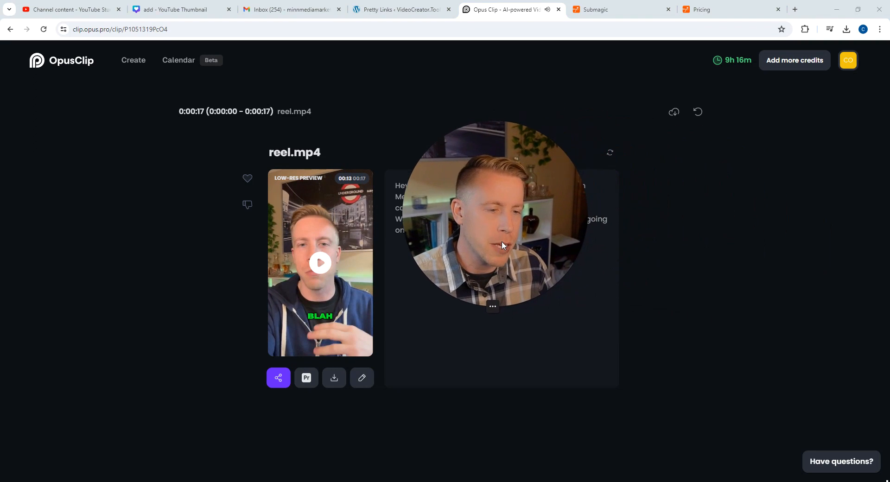